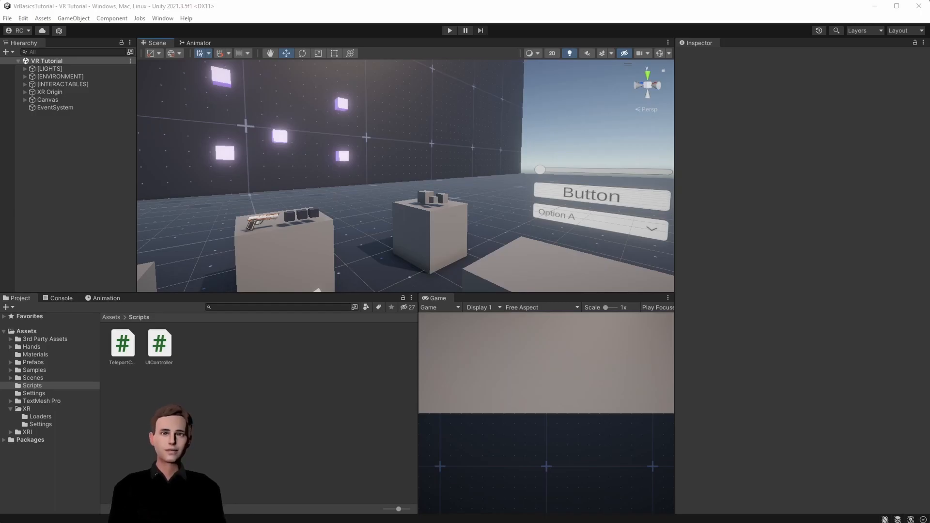
- Create a Cube child of the XR Origin's Camera Offset with scale 0.05, 0.2, 0.1
left_click(48, 92)
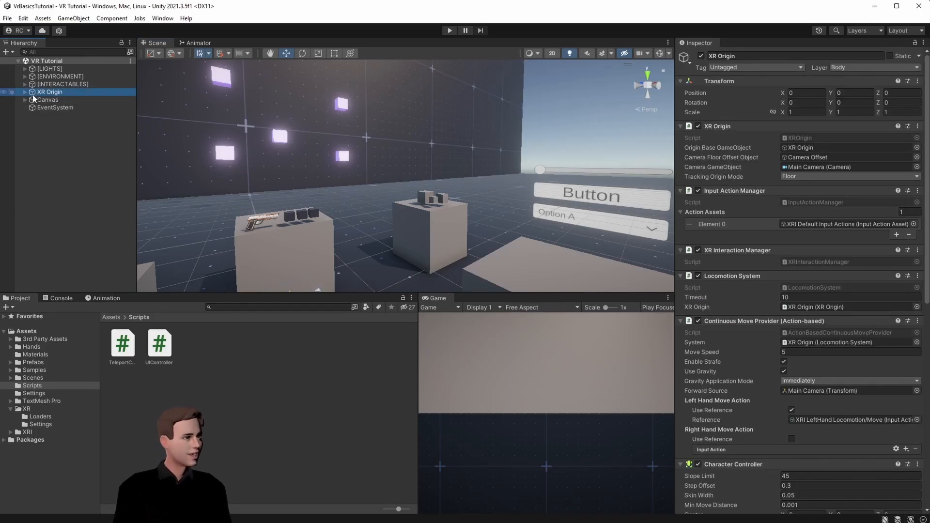
left_click(26, 92)
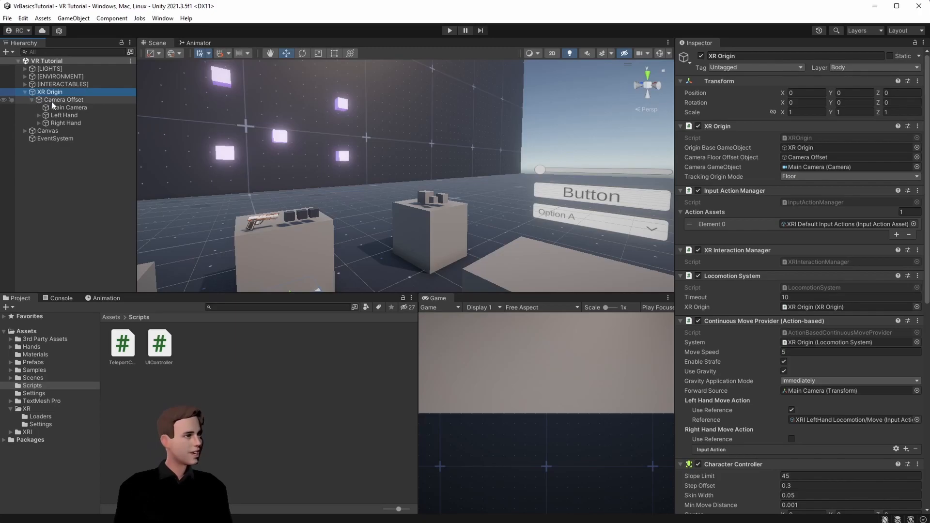
right_click(63, 99)
type(".15")
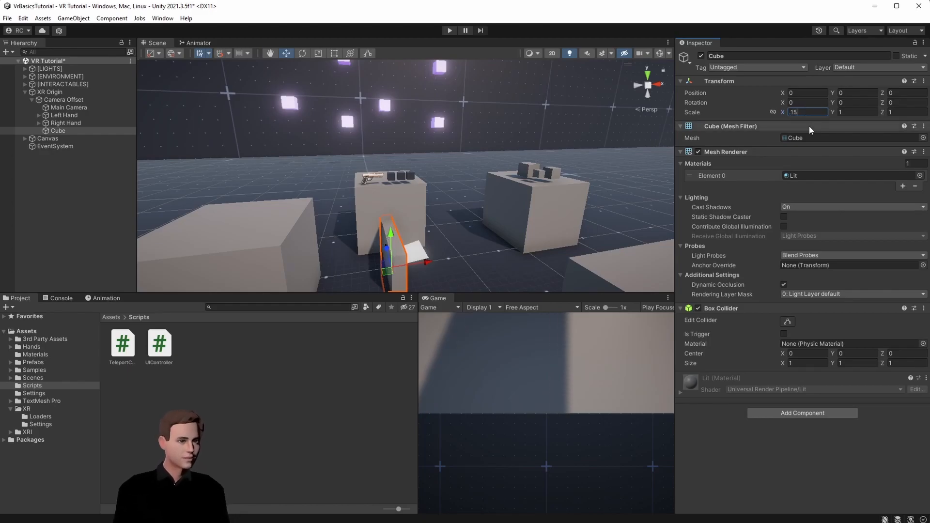
type(".05")
left_click(906, 112)
type(".1")
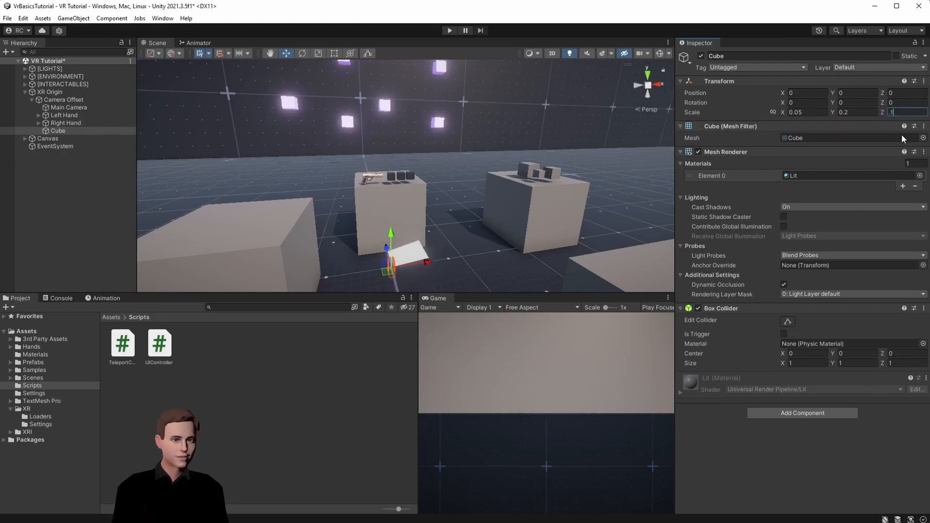
type("0.1")
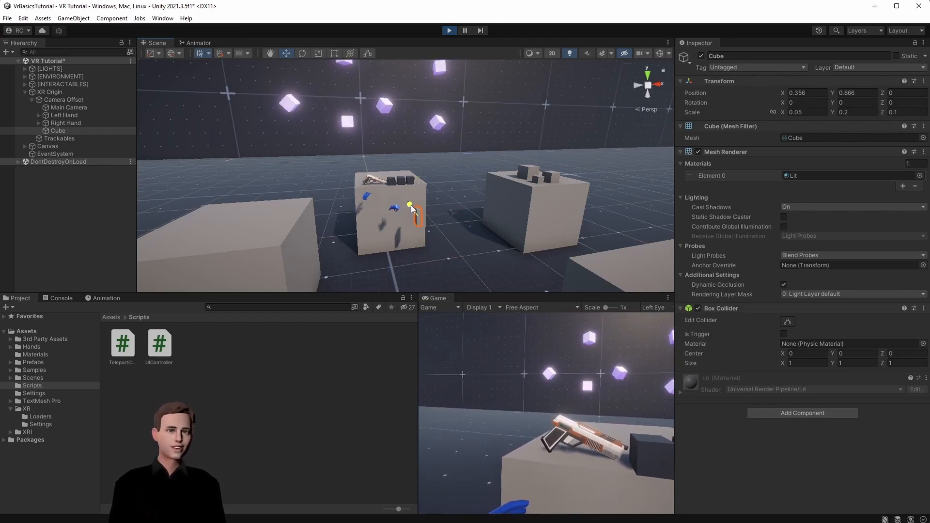
- Move the cube beside the player's hip at 0.245, 0.666, 0.057 and end the preview
left_click_drag(413, 211, 446, 212)
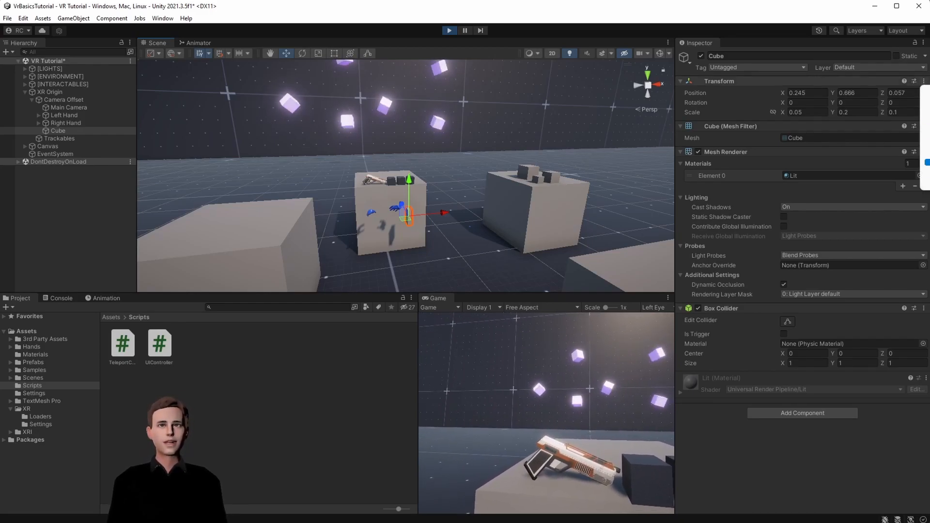
left_click(449, 31)
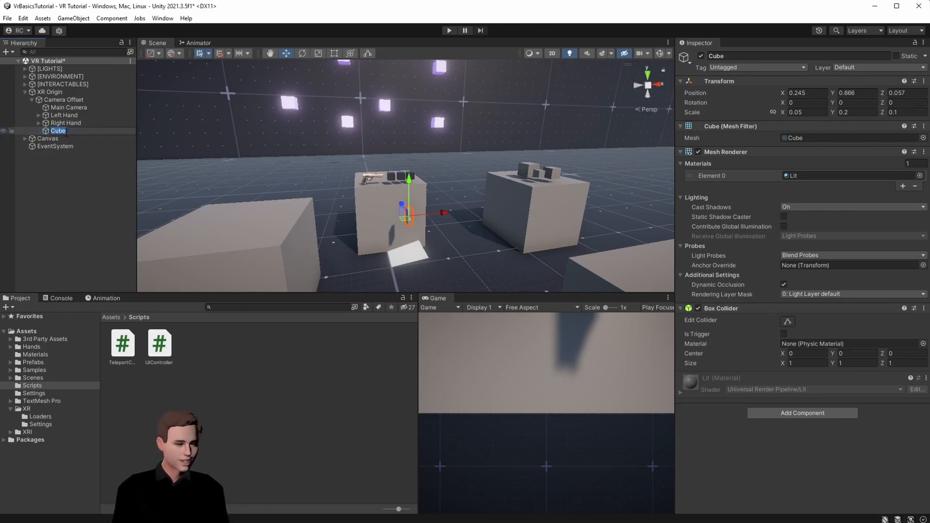
- Rename the cube to Holster and make its Box Collider a trigger
type("Holster")
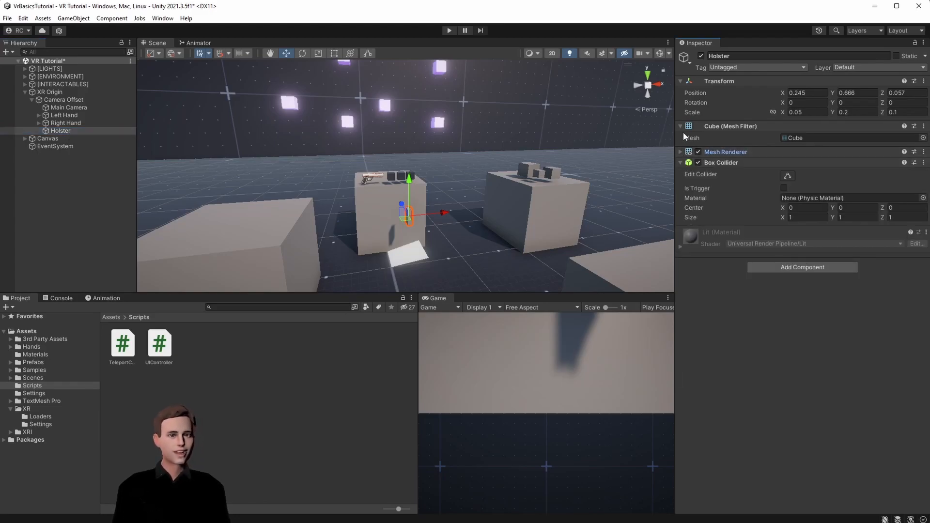
left_click(783, 173)
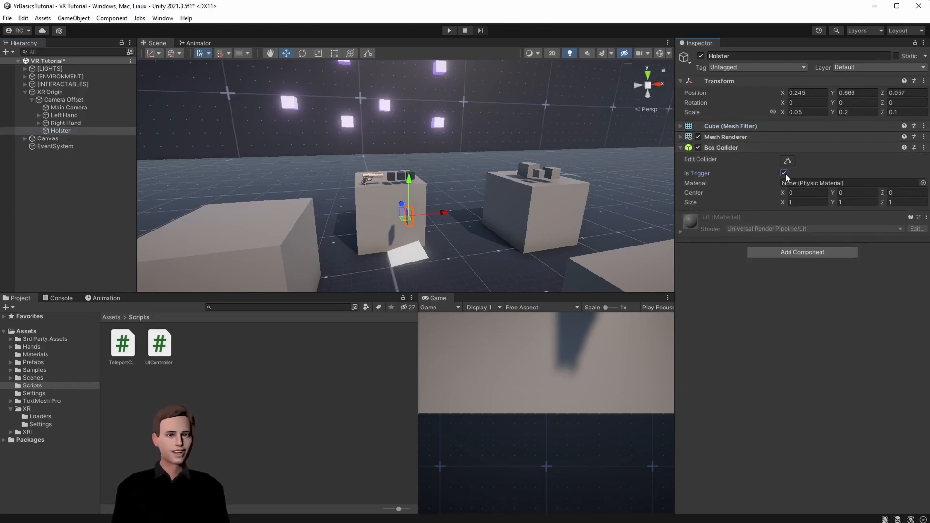
left_click(802, 252)
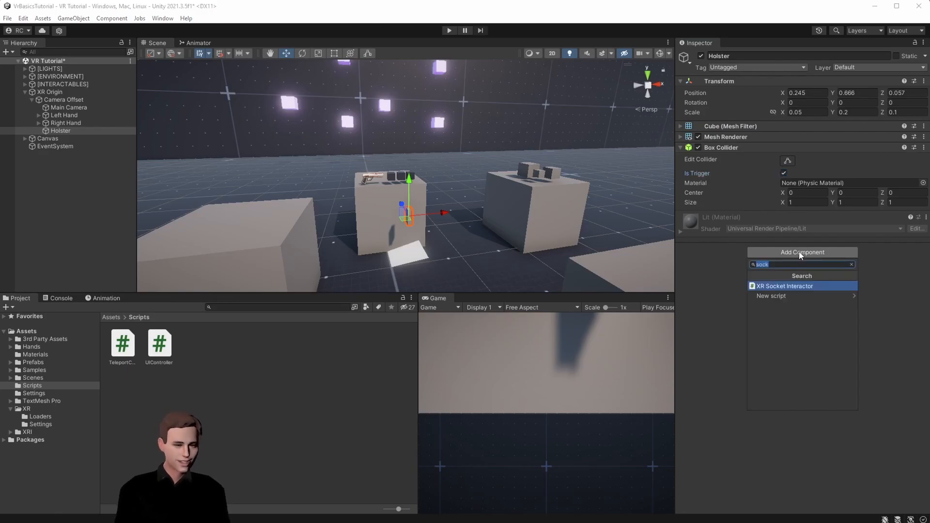
- Add an XR Socket Interactor with Interaction Layer Mask set to Interactable
left_click(784, 286)
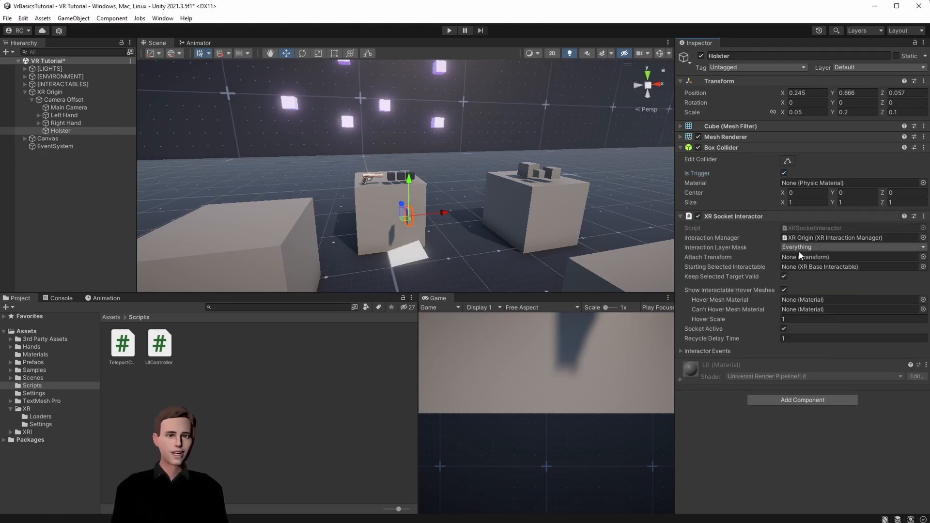
mouse_move(757, 243)
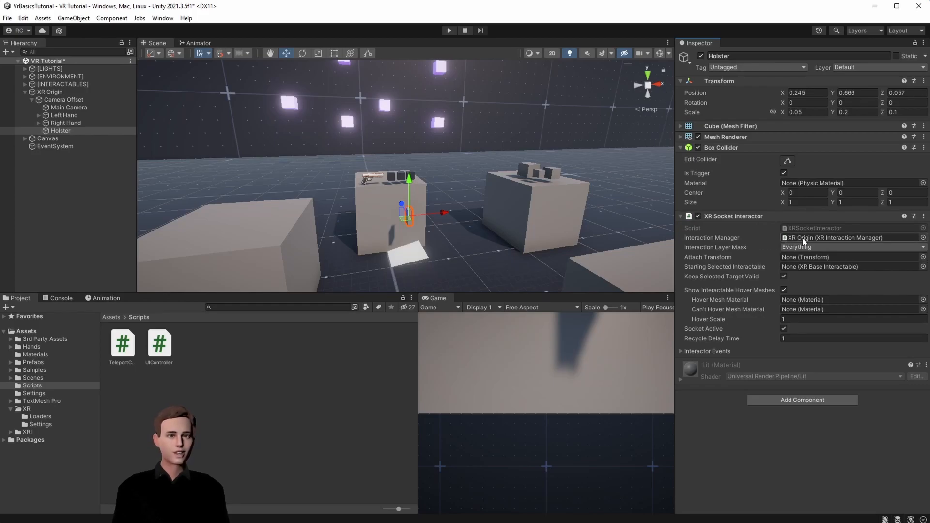
mouse_move(808, 241)
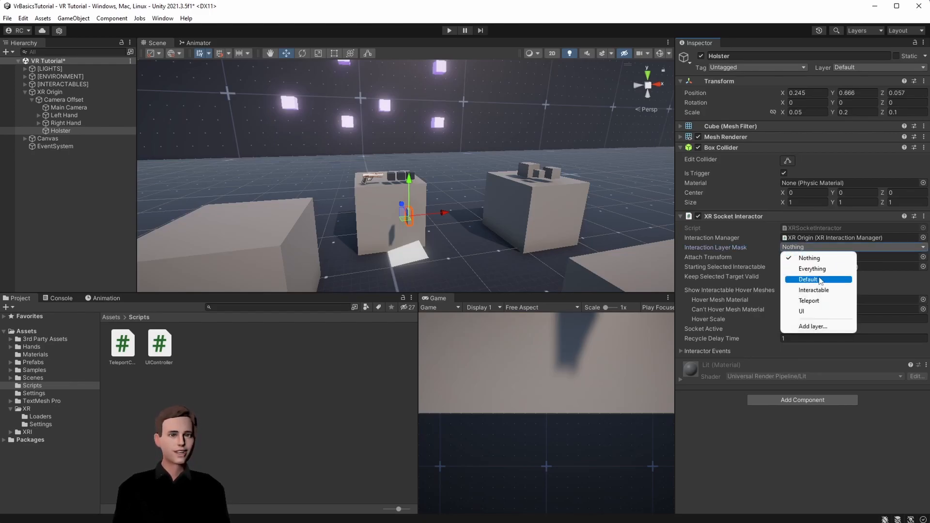
left_click(813, 290)
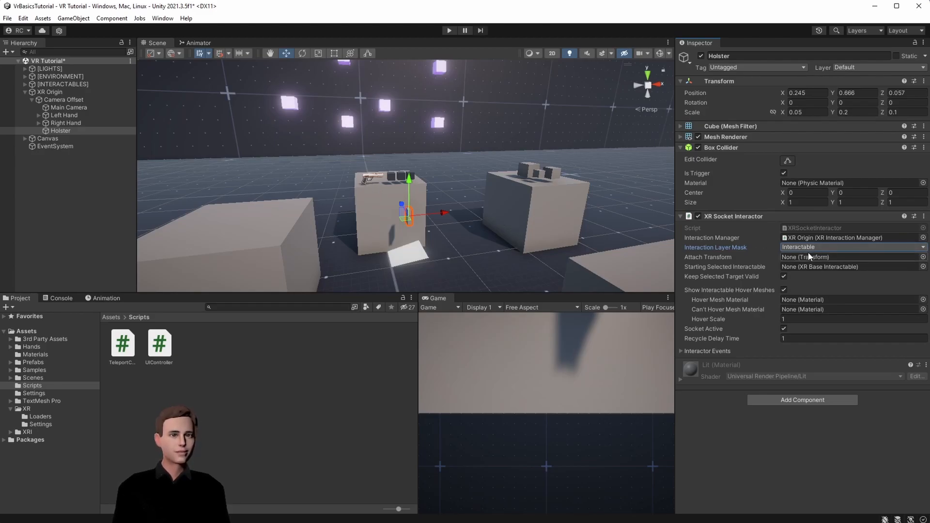
left_click(60, 130)
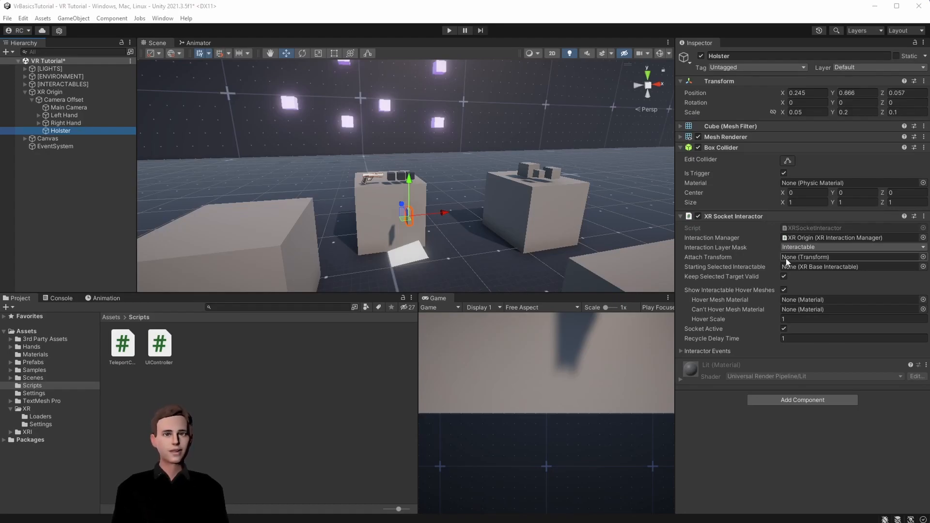
mouse_move(767, 258)
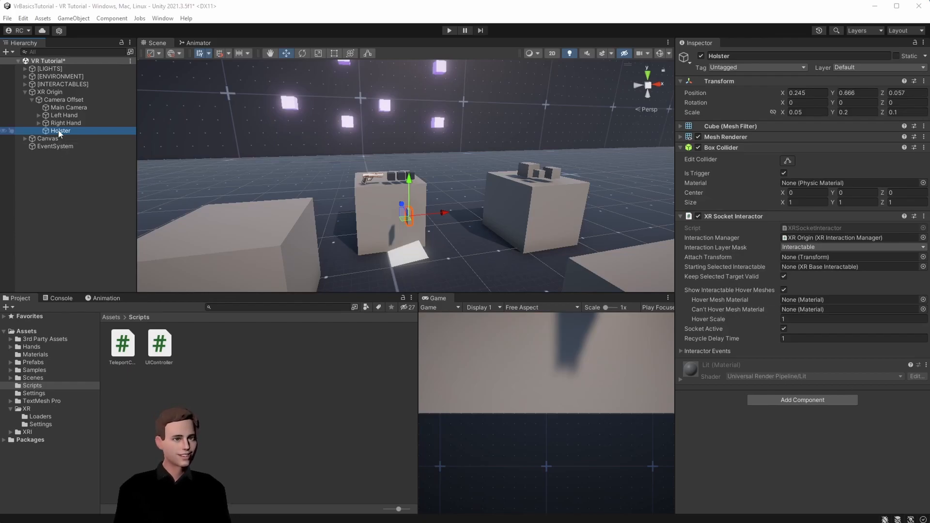
- Create an empty 'Attach Transform' child under Holster and assign it to the socket's Attach Transform
right_click(59, 130)
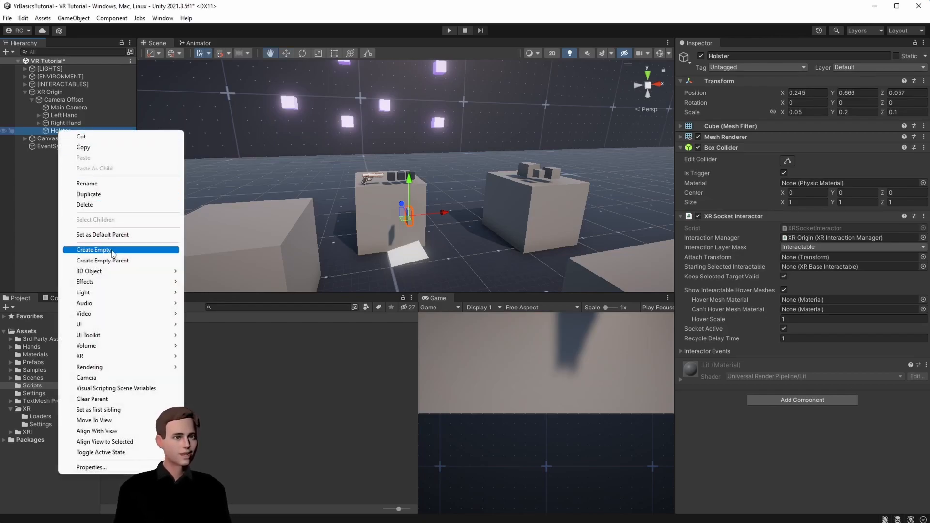
left_click(92, 249)
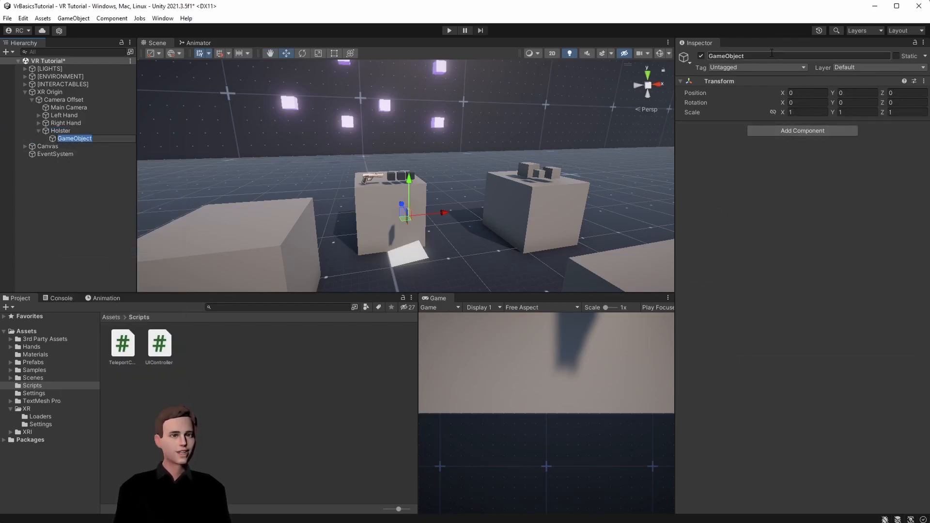
type("Attach Transform")
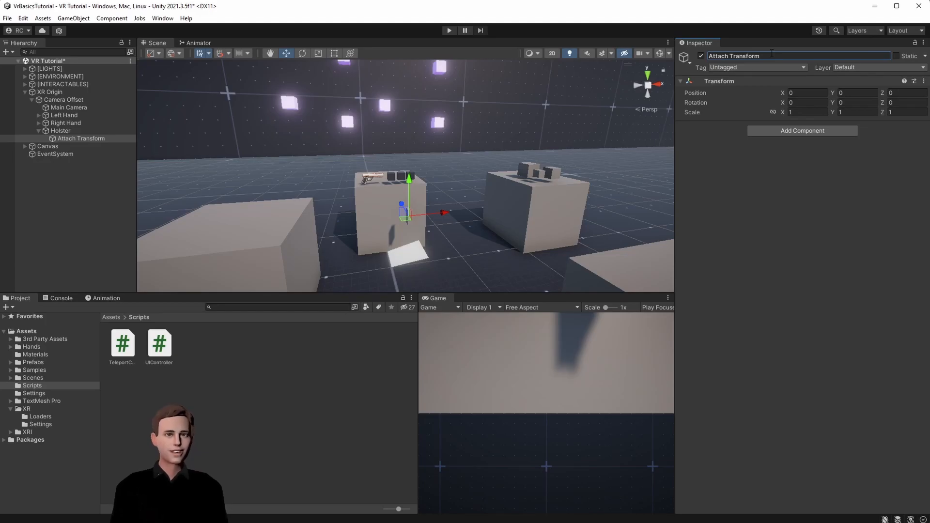
left_click(82, 138)
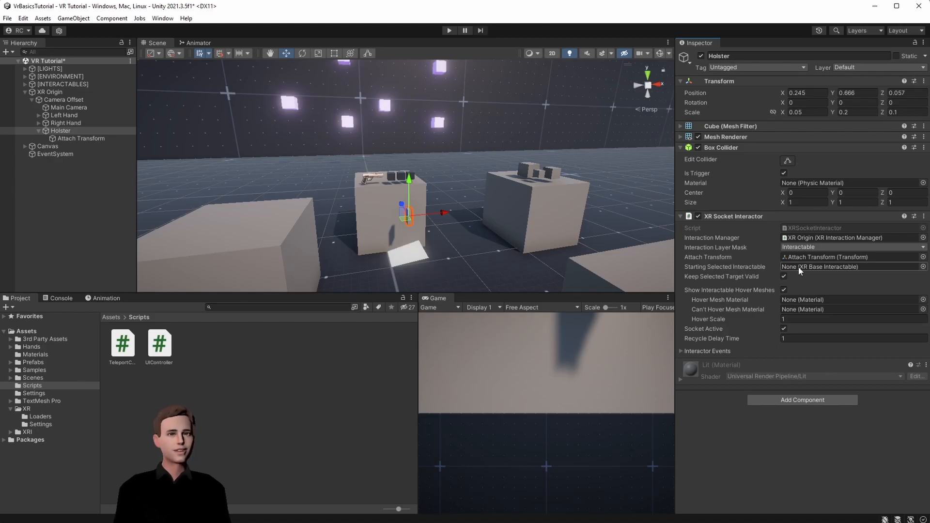
mouse_move(924, 273)
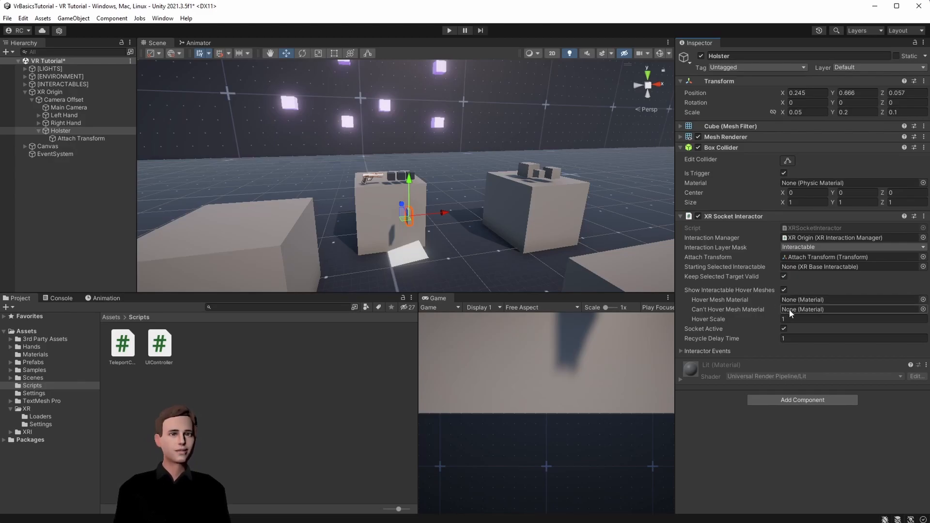
mouse_move(766, 318)
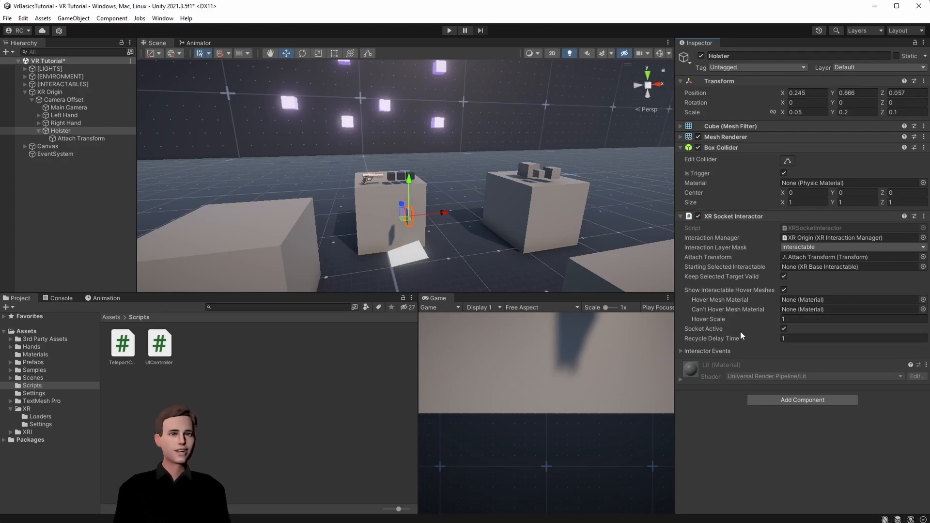
mouse_move(717, 332)
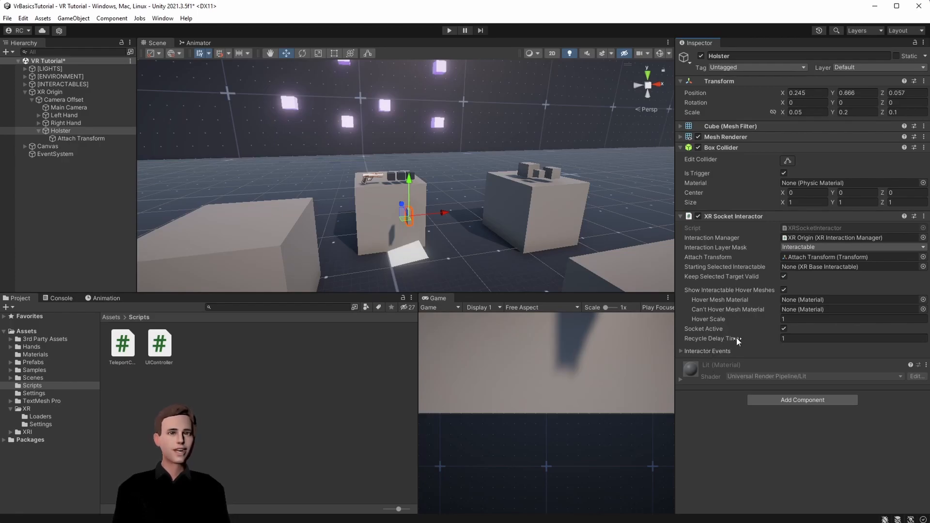
mouse_move(721, 341)
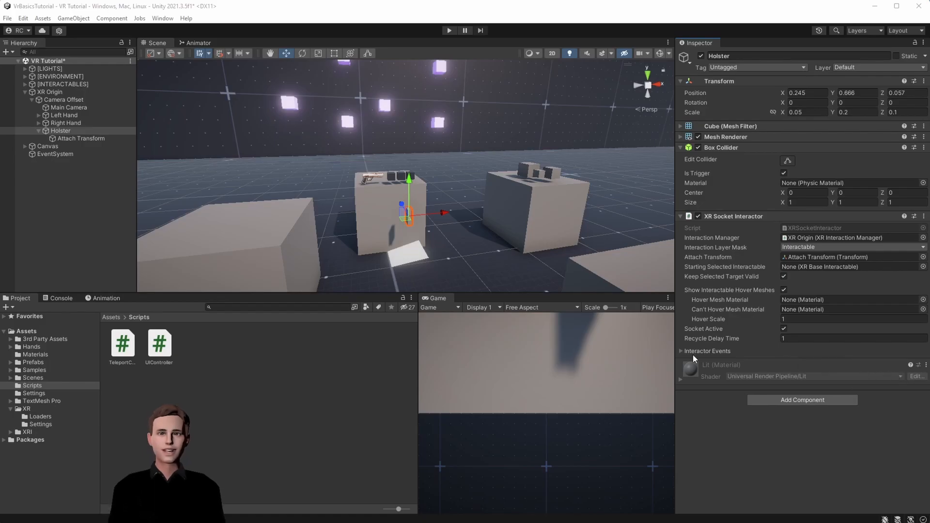
- Expand the socket's Interactor Events to view the empty hover and select lists
left_click(680, 351)
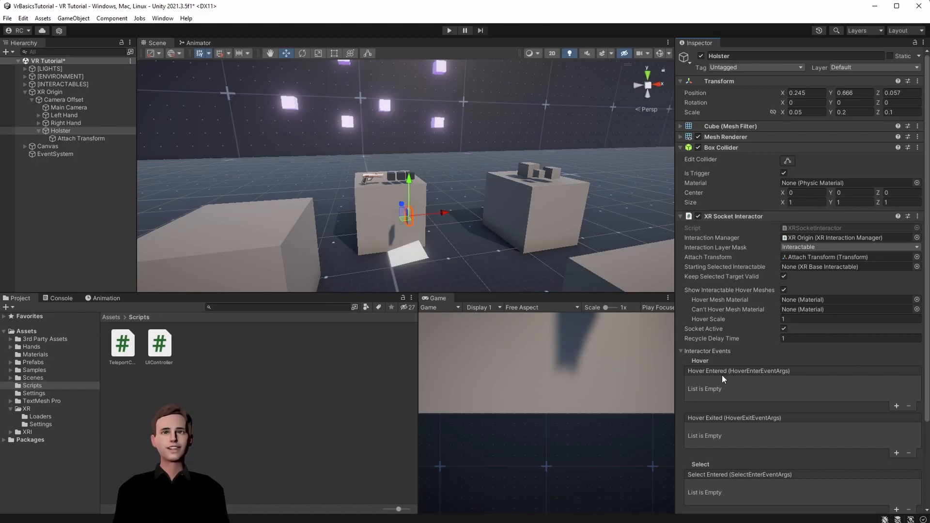
scroll("down", 3)
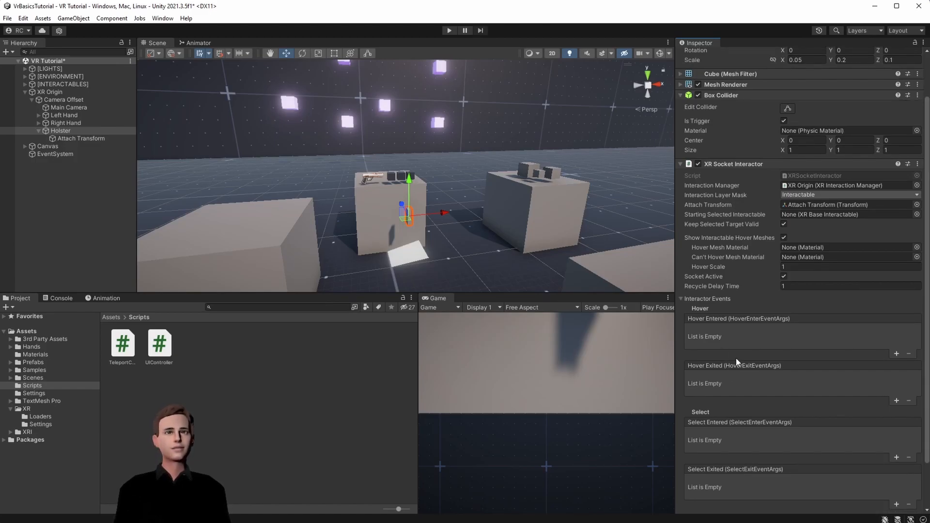
scroll("down", 3)
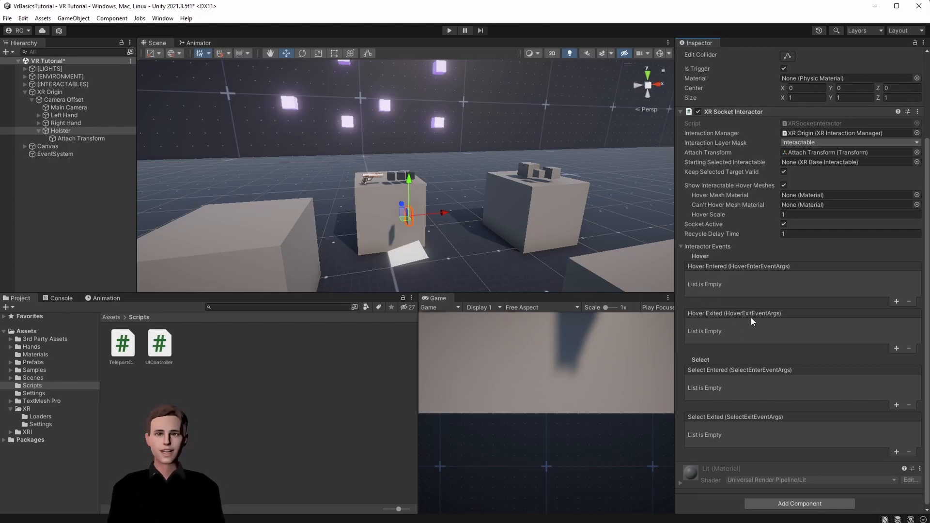
mouse_move(740, 335)
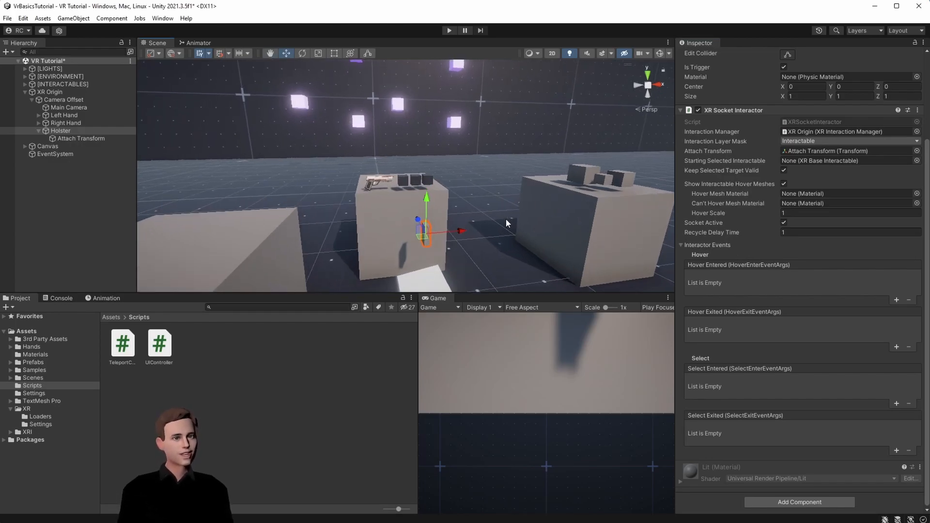
- Select the Gun and inspect its XR Grab Interactable component settings
left_click(48, 91)
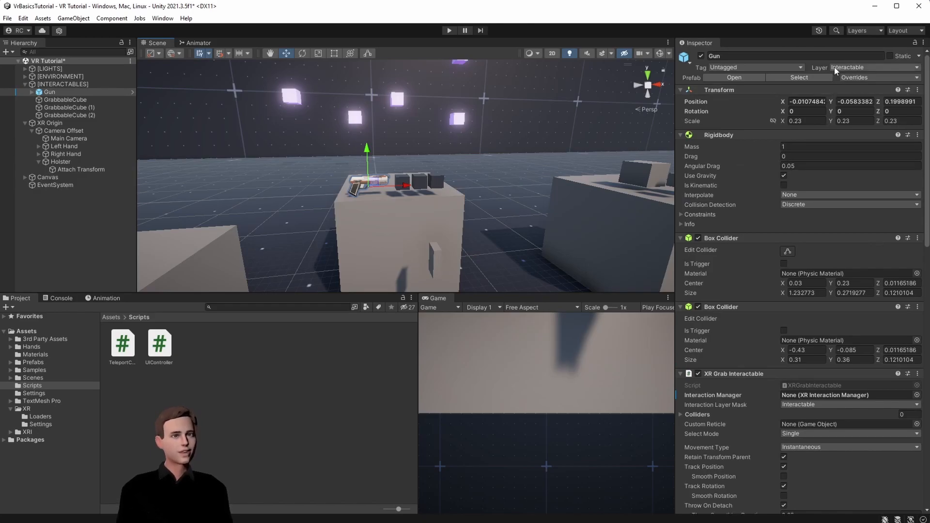
scroll("down", 3)
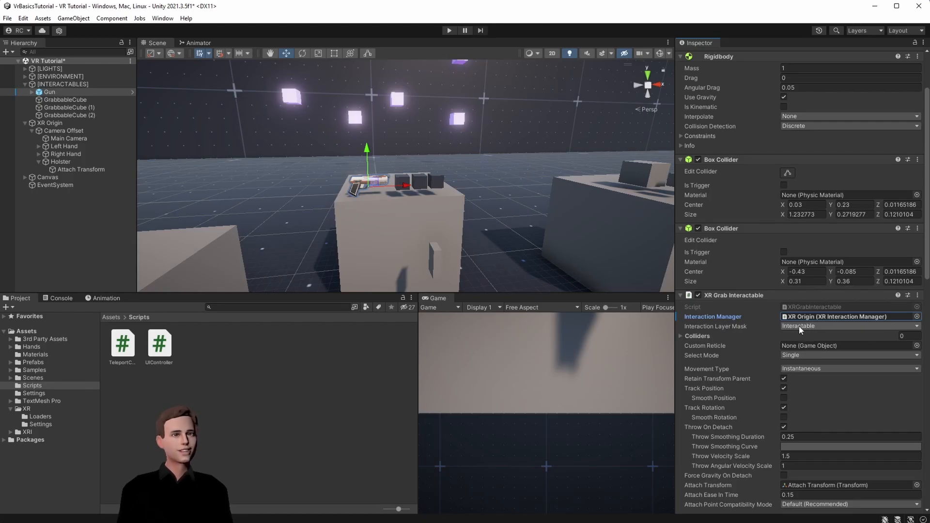
mouse_move(804, 330)
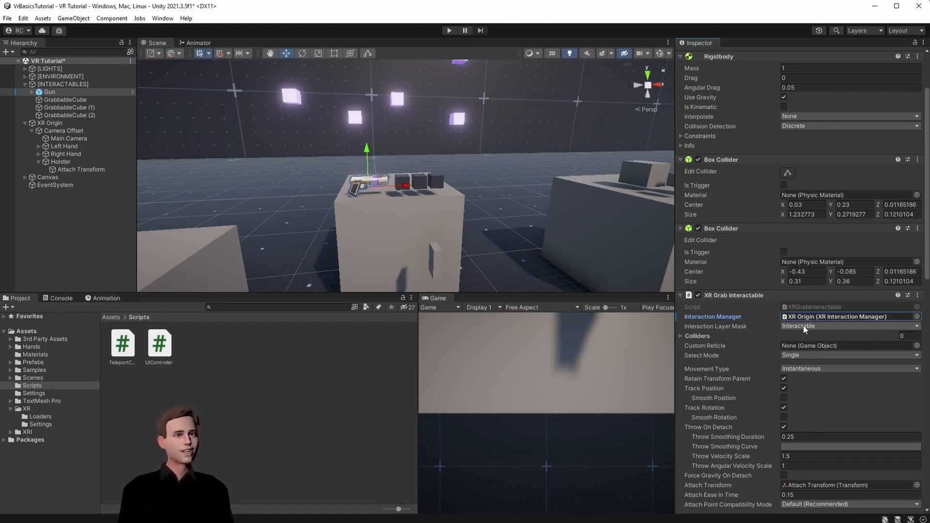
scroll("down", 3)
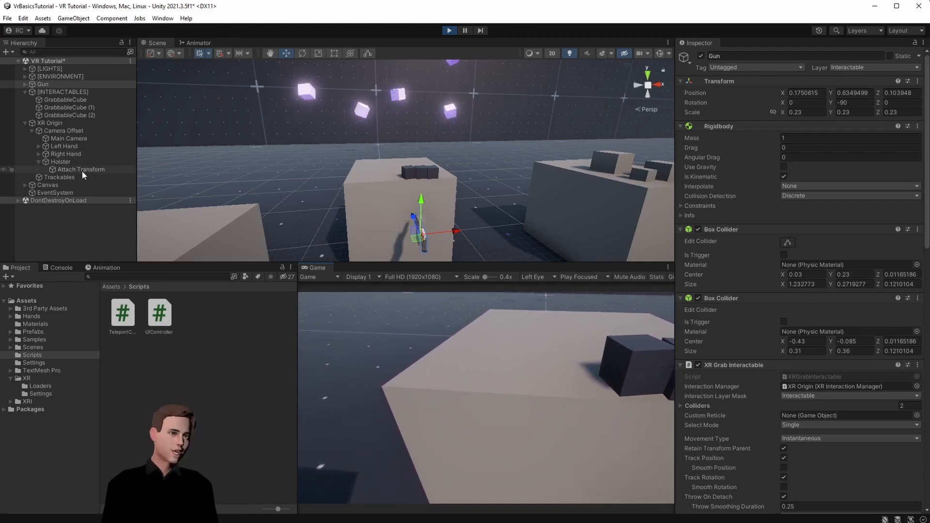
- Select the Holster's Attach Transform and set Rotation X to about 83
left_click(81, 169)
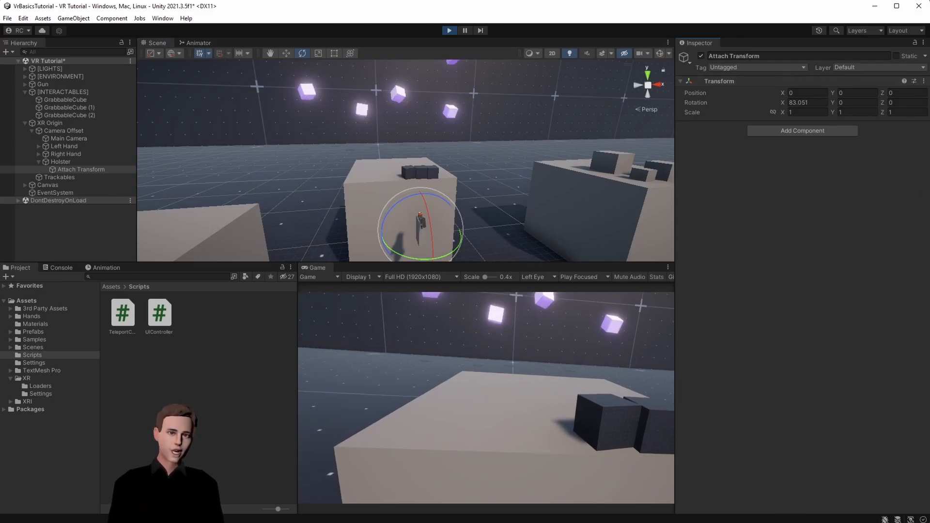
- Exit Play mode, run the scene again to test the holster, then stop
left_click(448, 31)
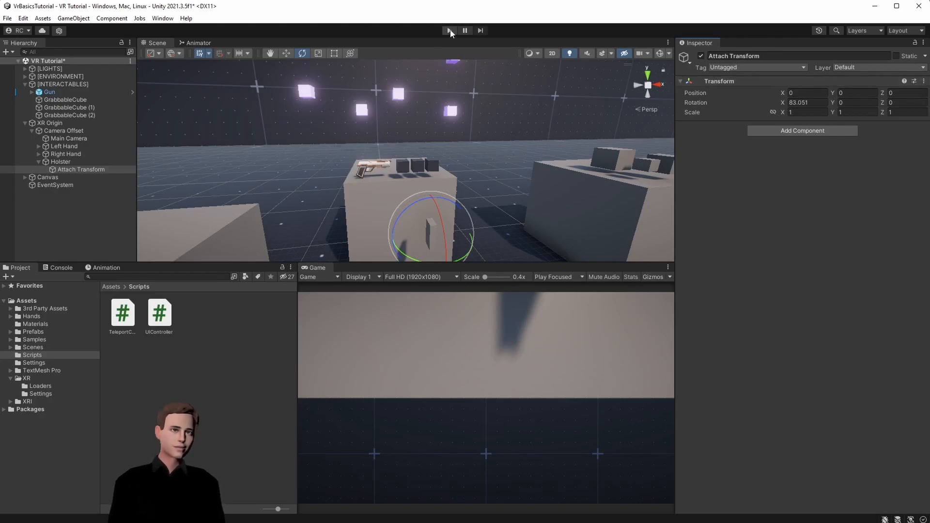
left_click(449, 30)
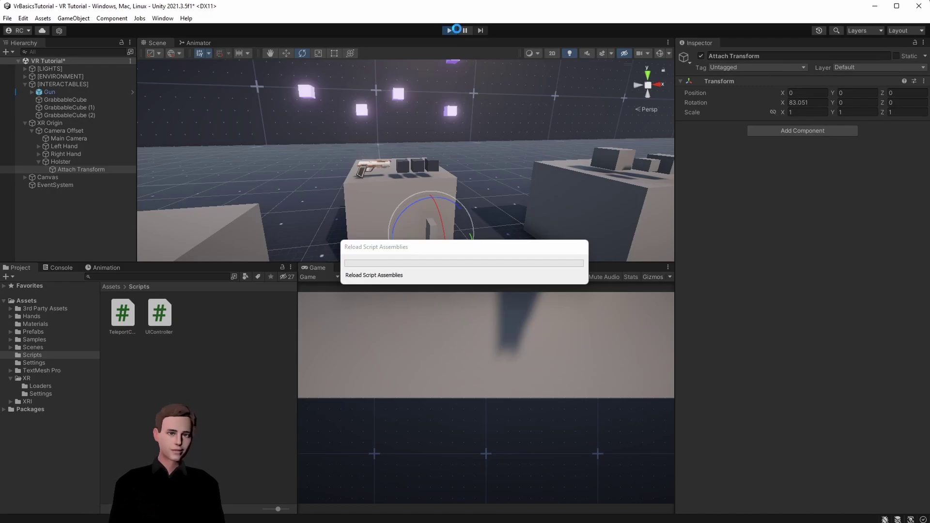
left_click(459, 30)
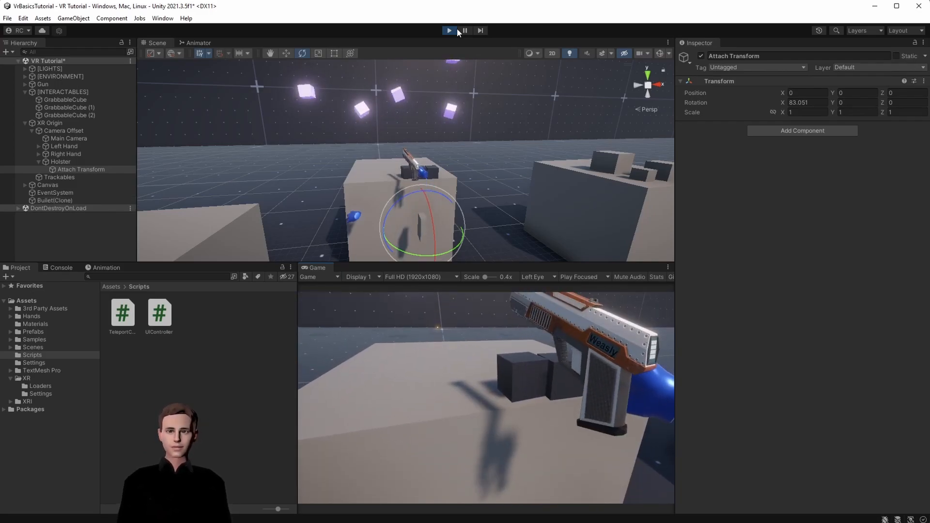
left_click(449, 31)
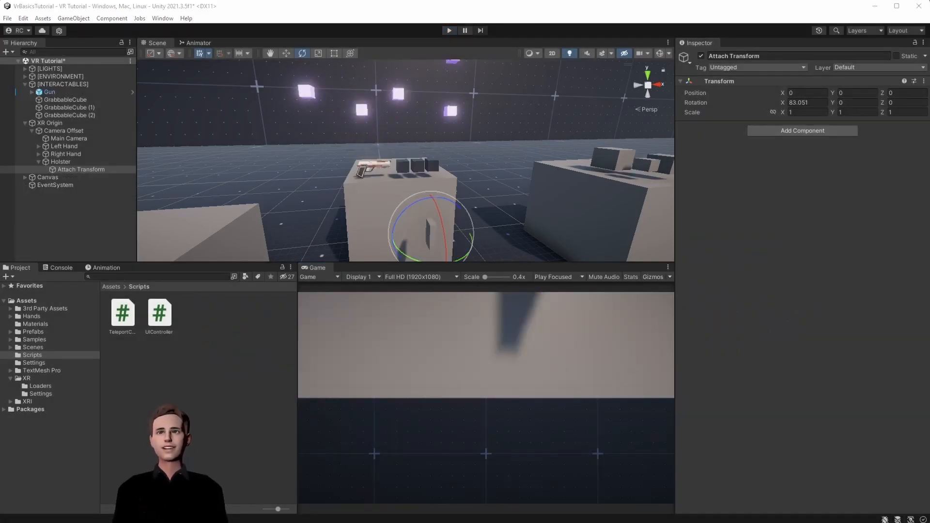